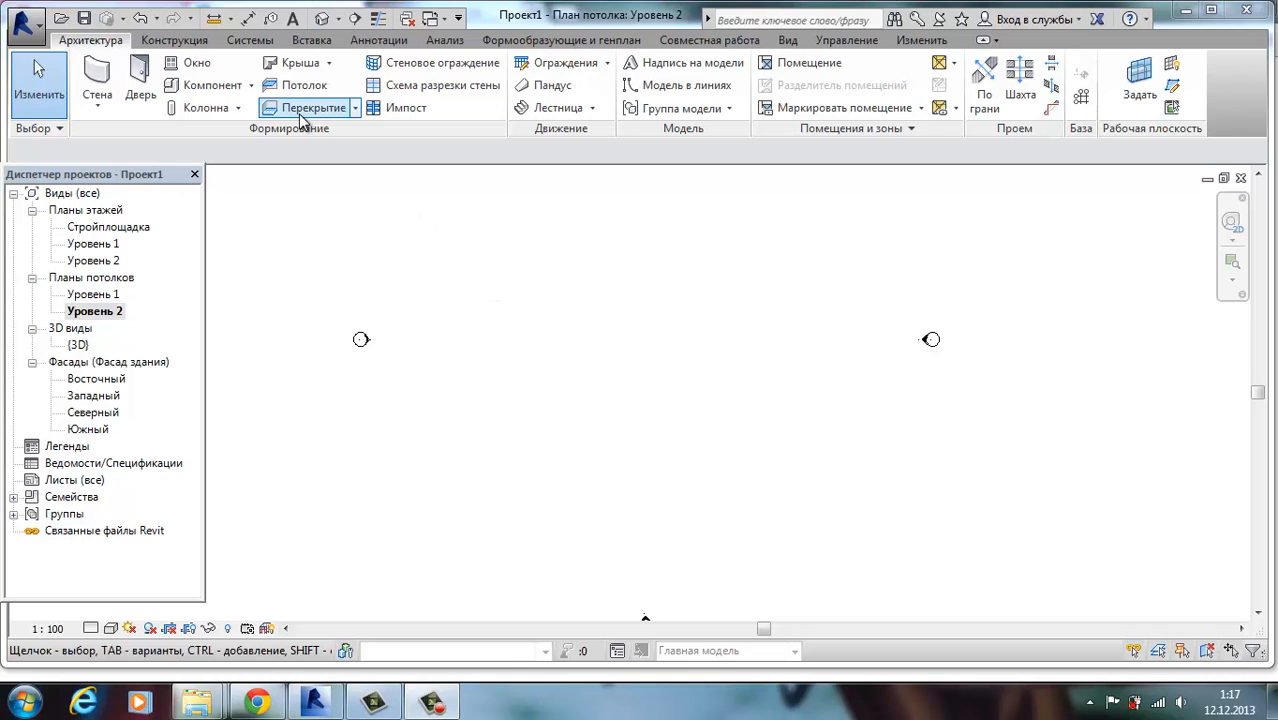
Start a new floor slab and sketch a square boundary on the Level 2 plan.
click(312, 108)
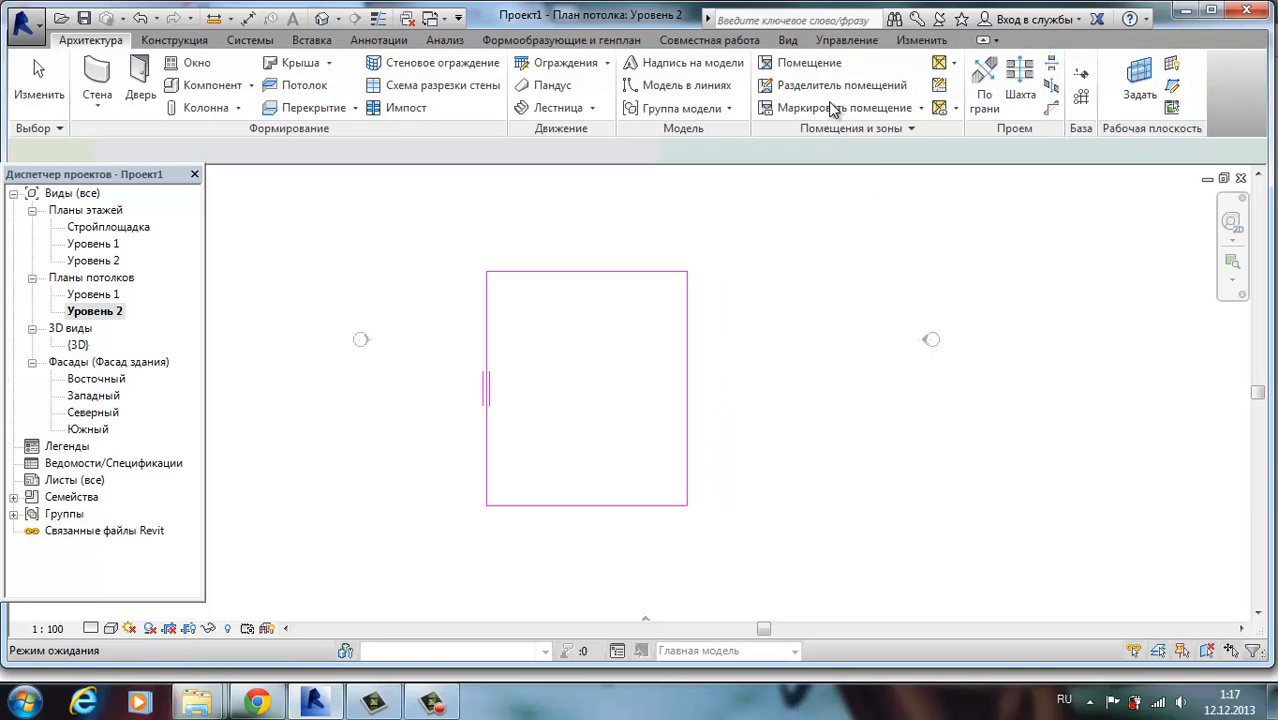
Split the selected slab into four quadrants with vertical and horizontal centre lines.
click(92, 260)
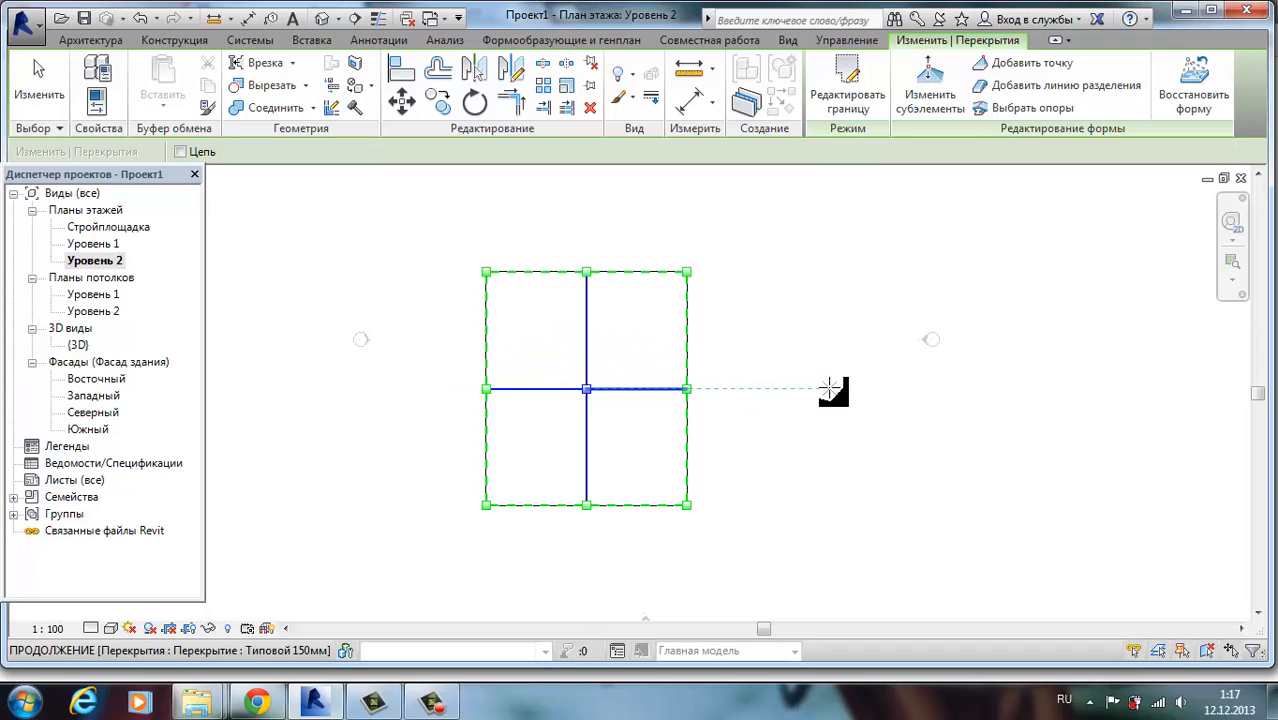
click(930, 84)
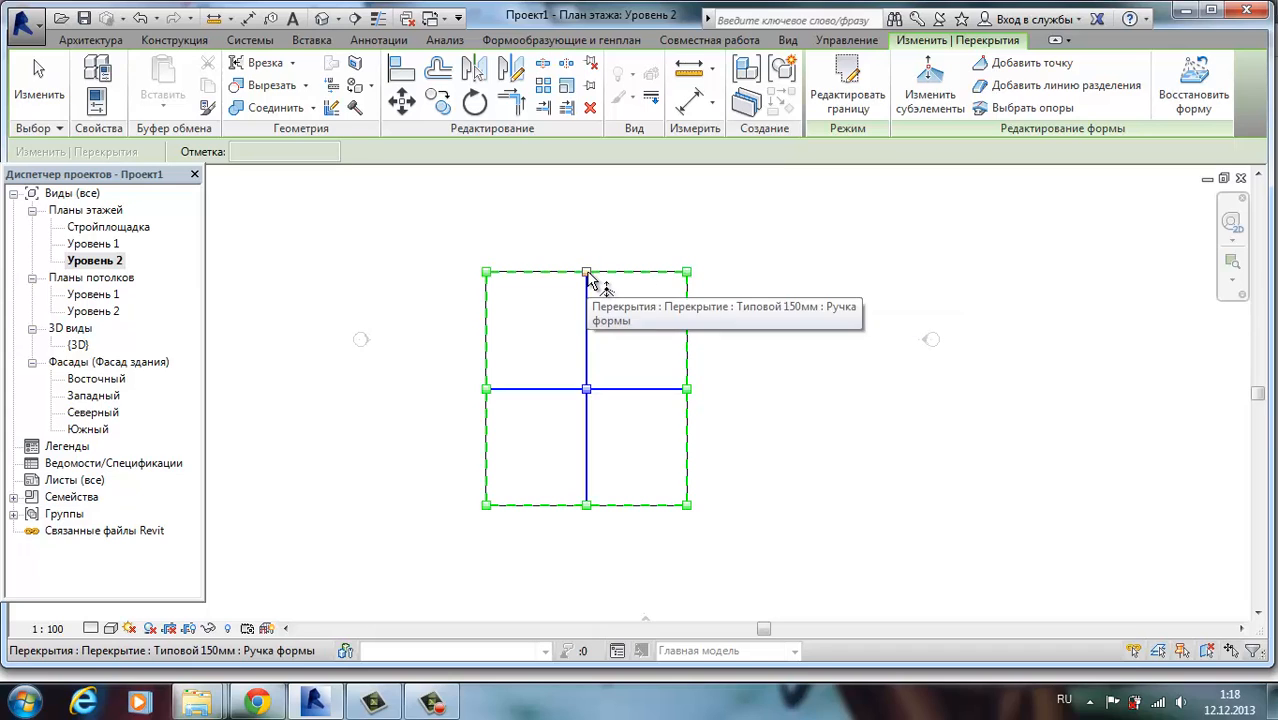
Raise the right edge midpoint of the slab to 4000.
click(586, 272)
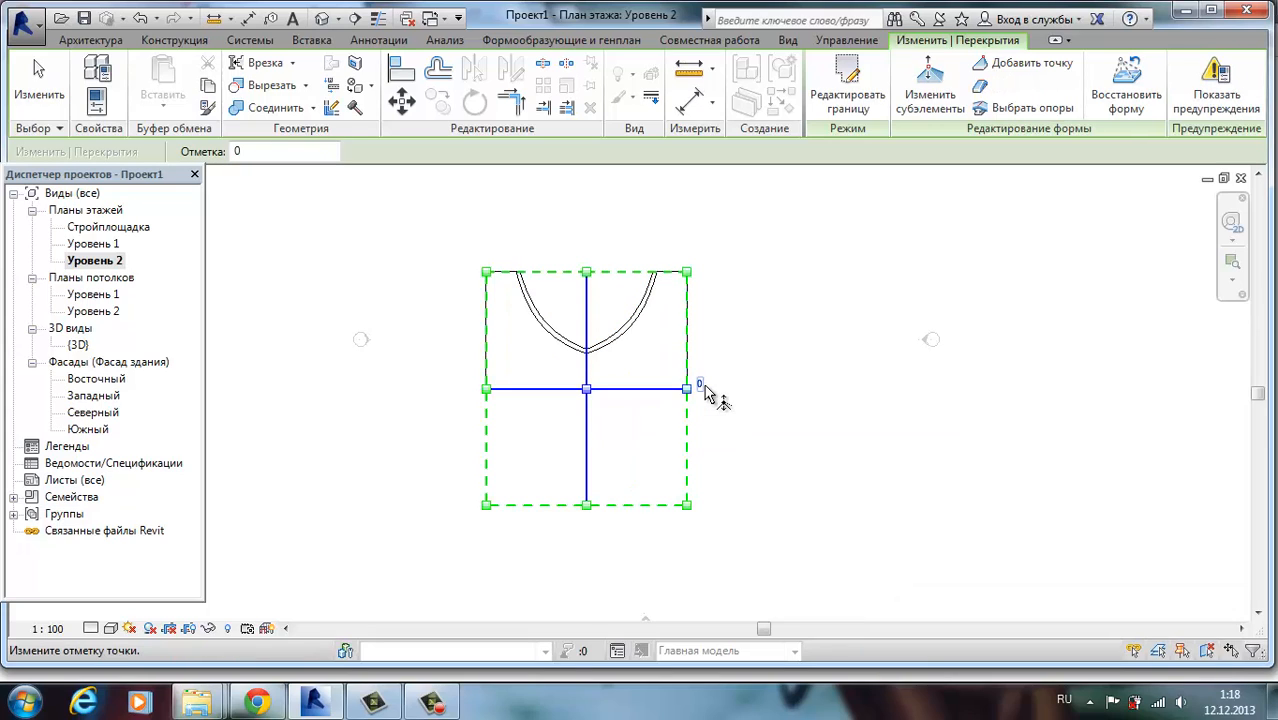
text(4000)
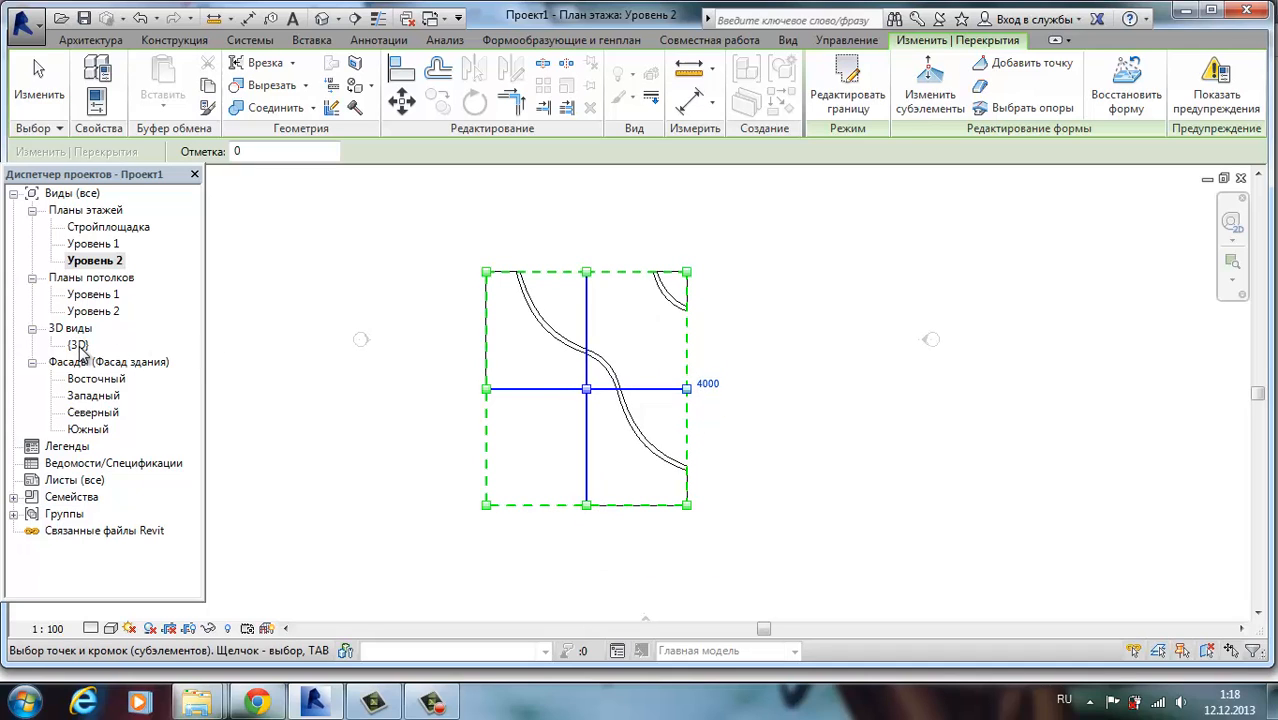
Check the sloped slab in the 3D view, then return to the Level 2 plan.
double_click(78, 344)
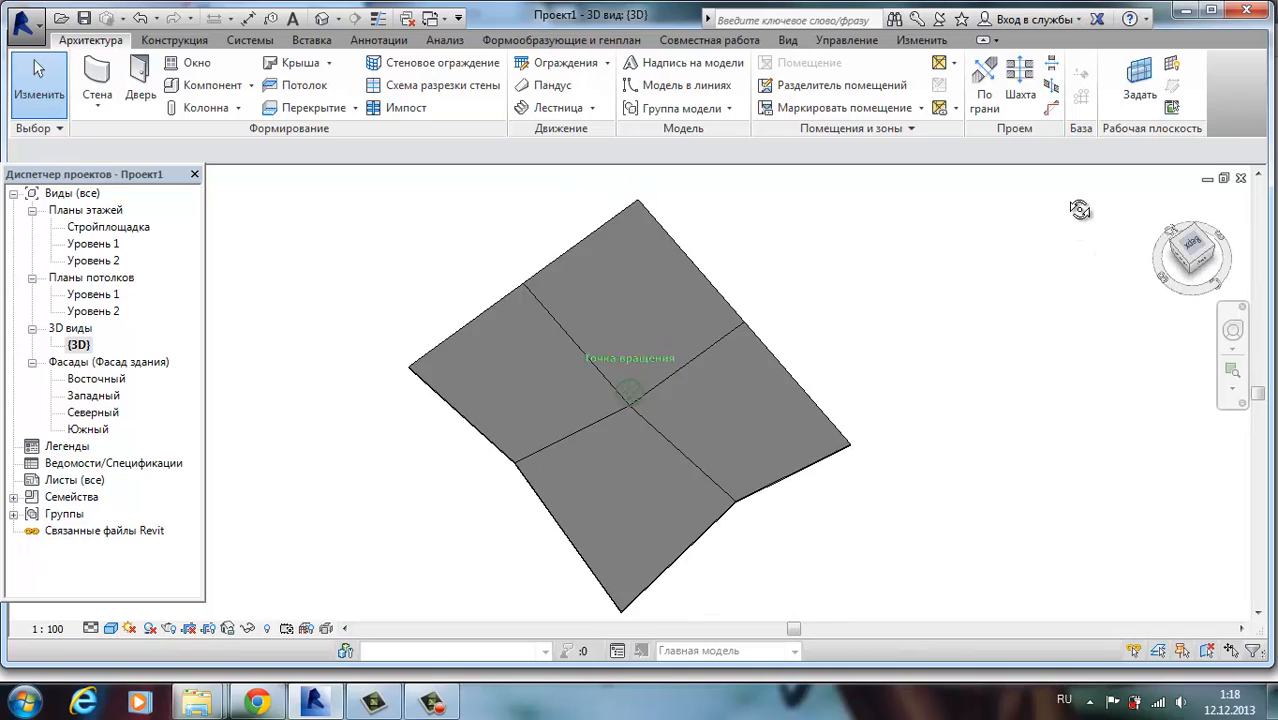
drag(1080, 210, 868, 580)
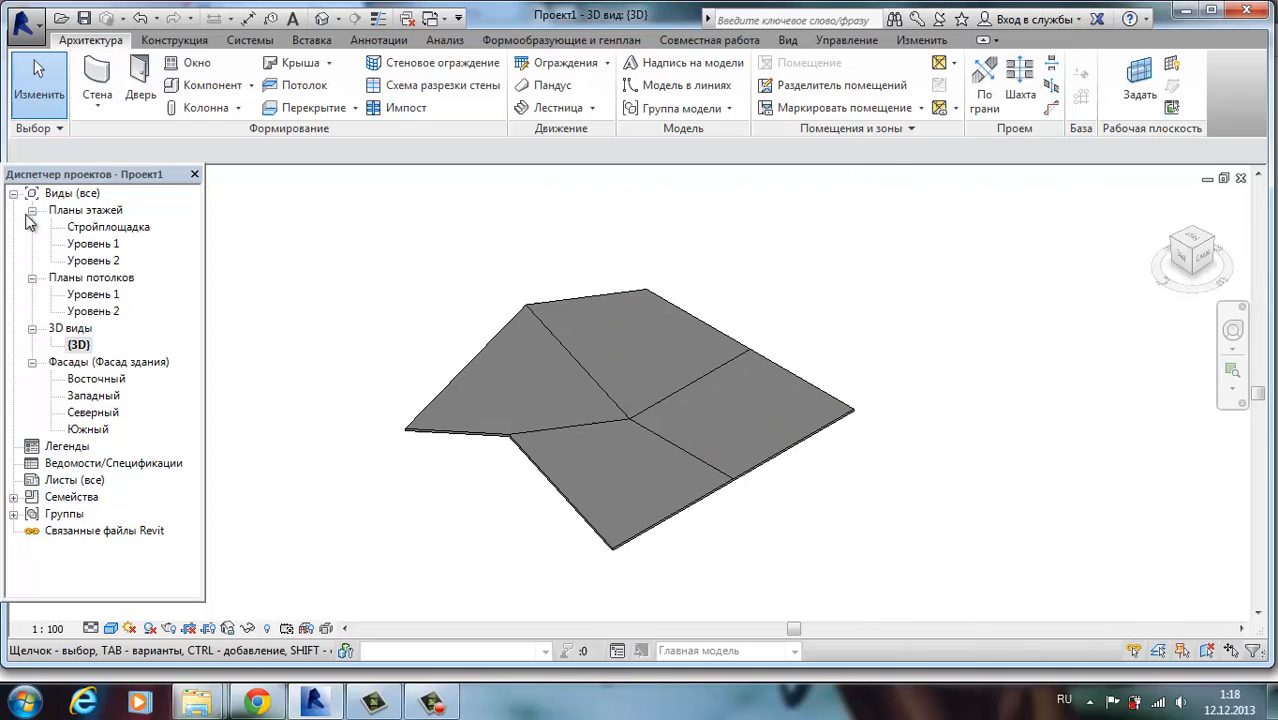
double_click(92, 260)
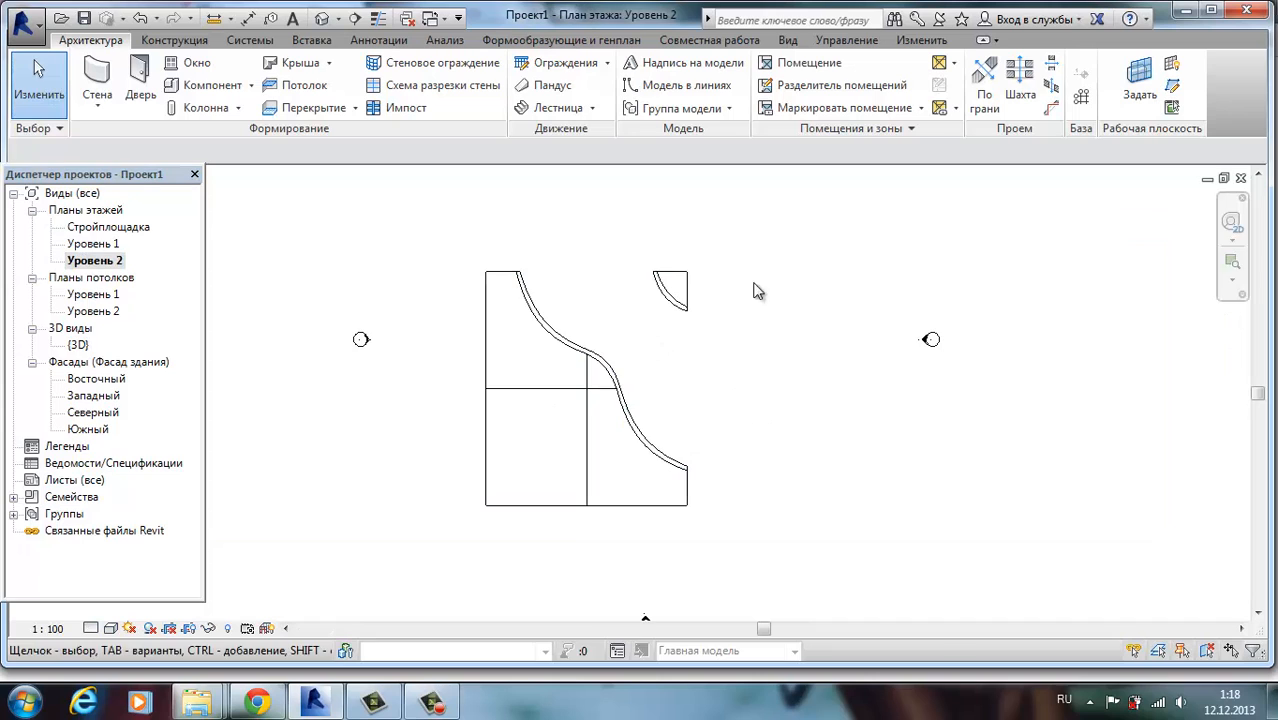
Raise the bottom and left edge midpoints to 4000 and the centre point to 6000.
click(540, 440)
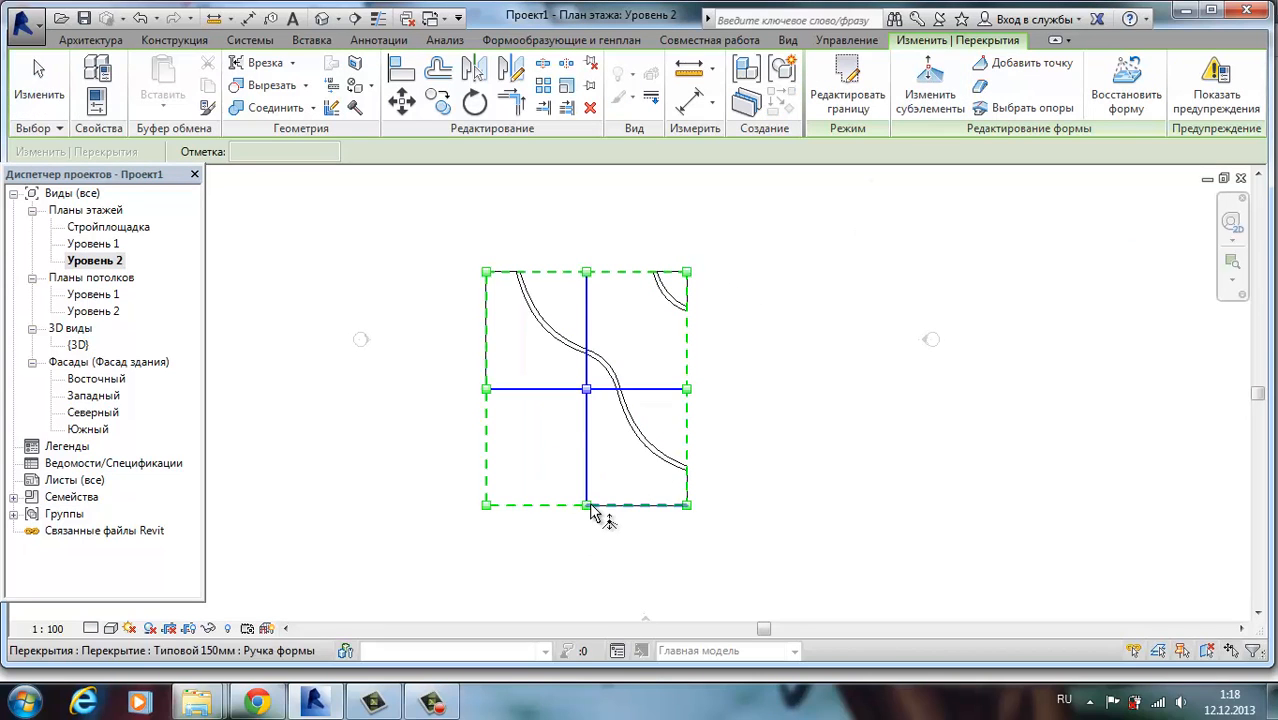
click(588, 504)
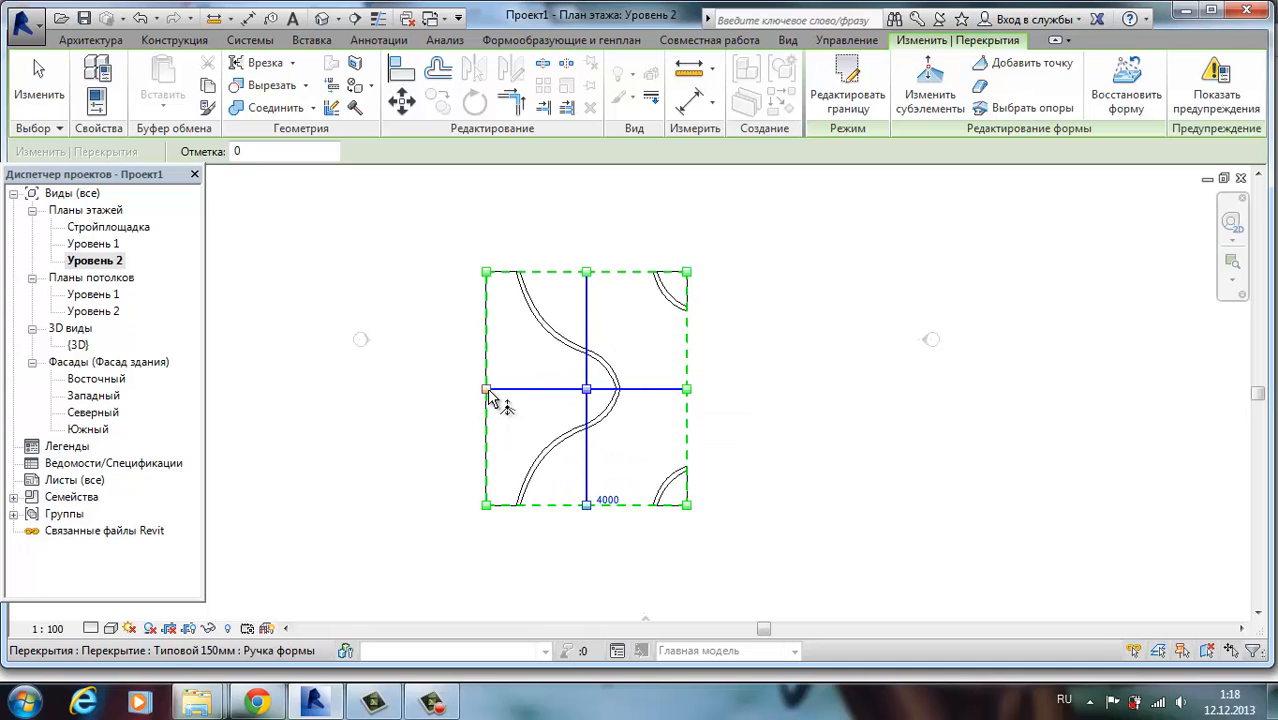
click(484, 390)
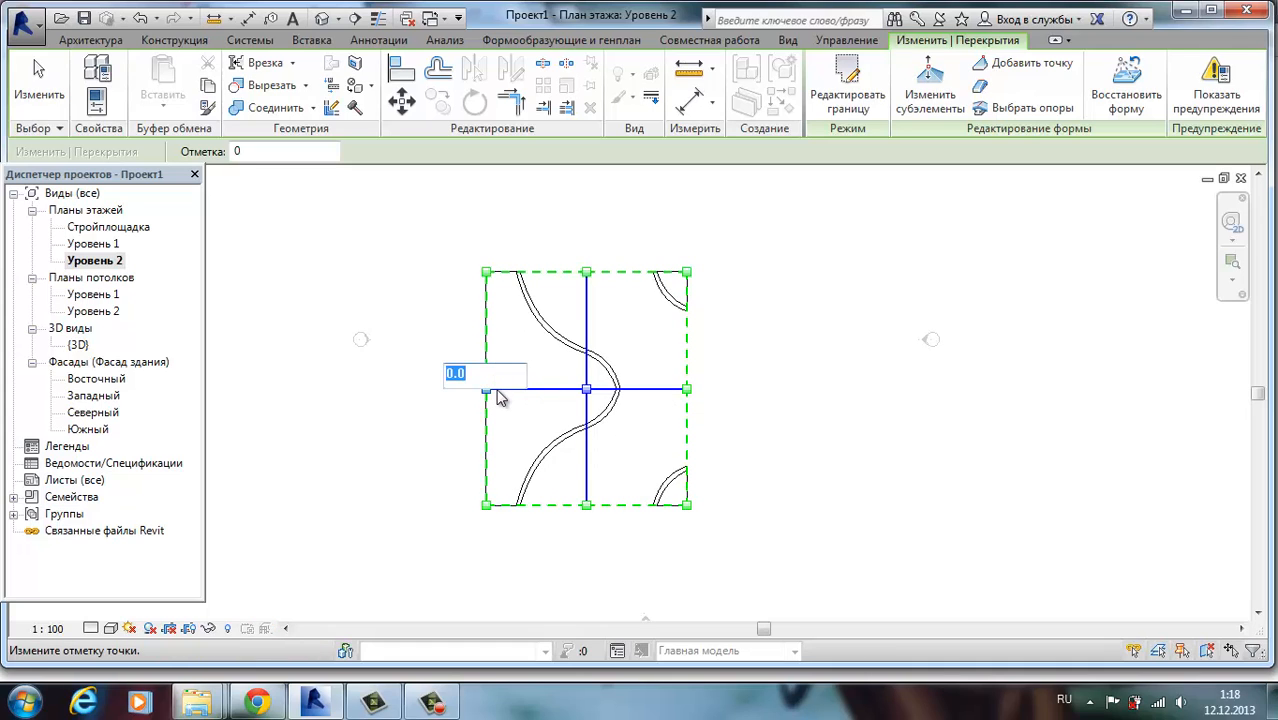
text(400)
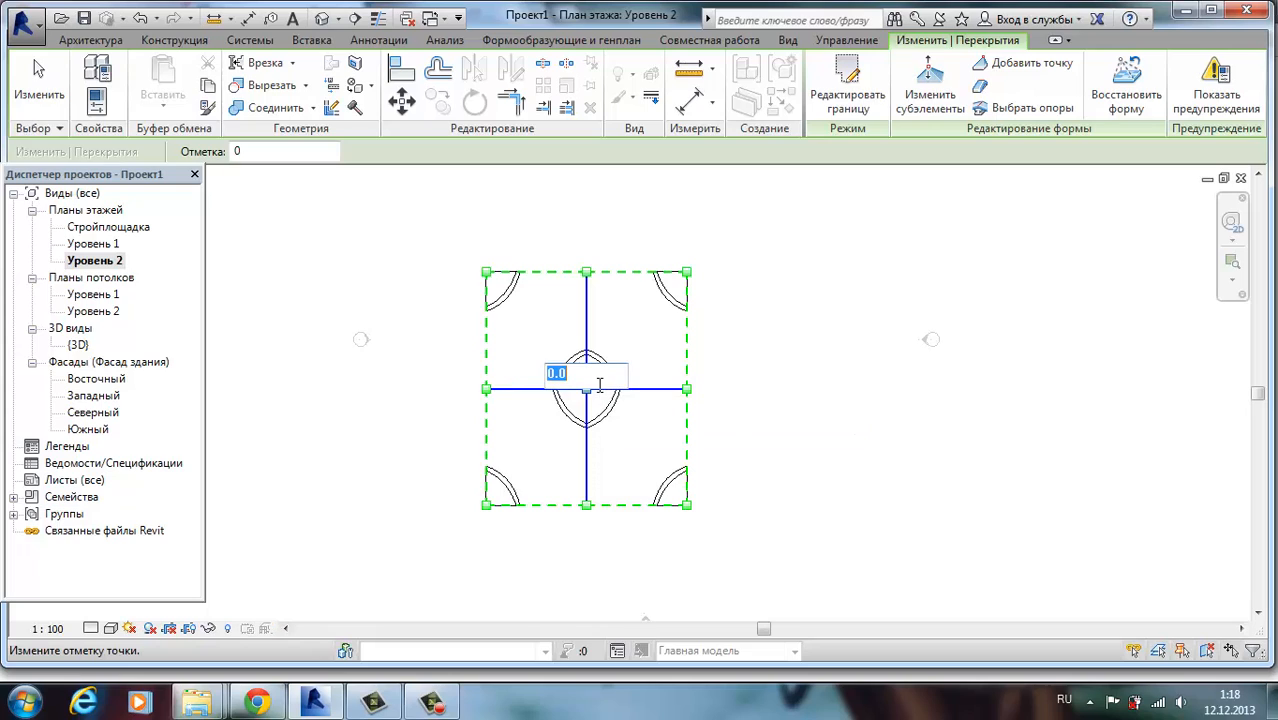
text(6000)
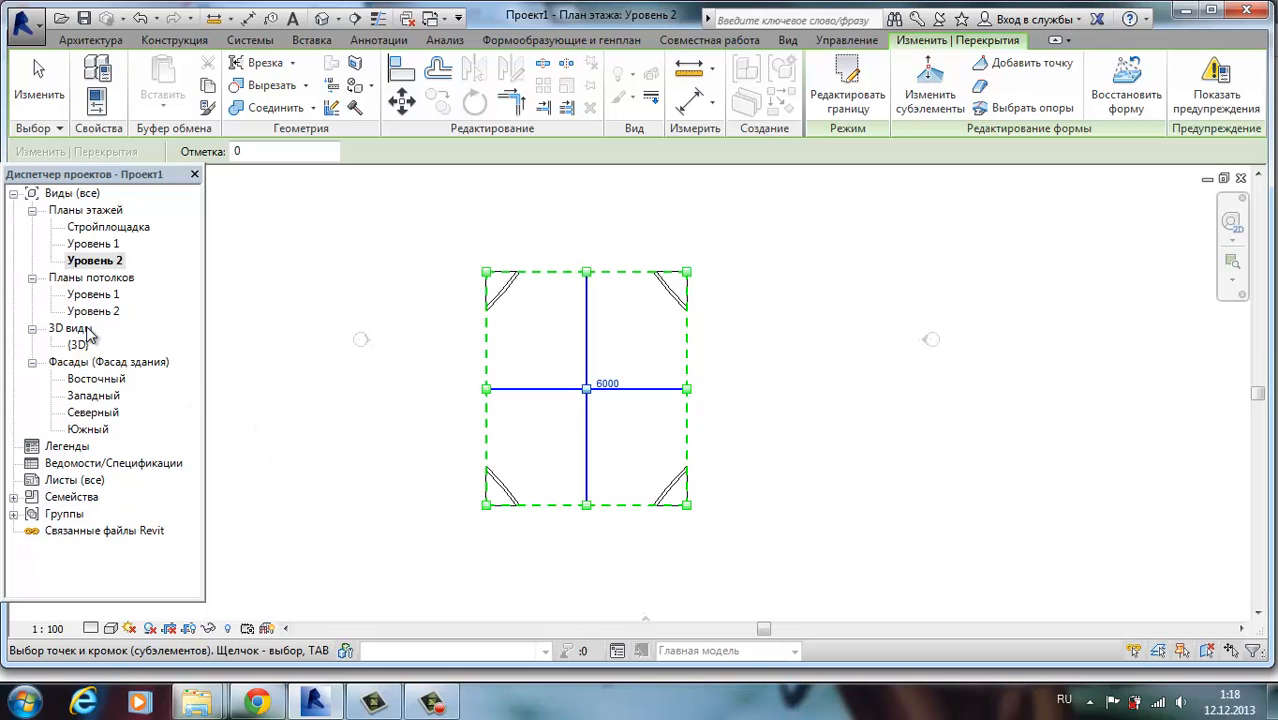
Orbit the 3D view to inspect the peaked, folded slab from several sides.
double_click(78, 344)
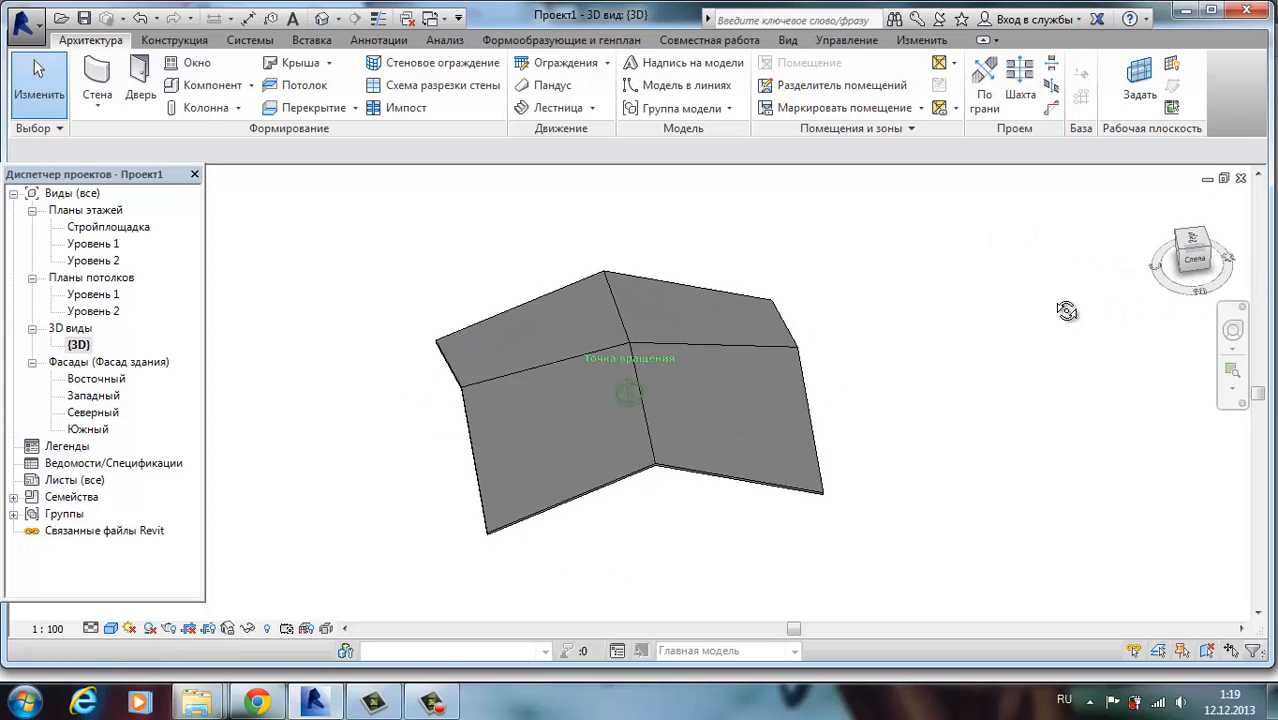
drag(1068, 310, 560, 282)
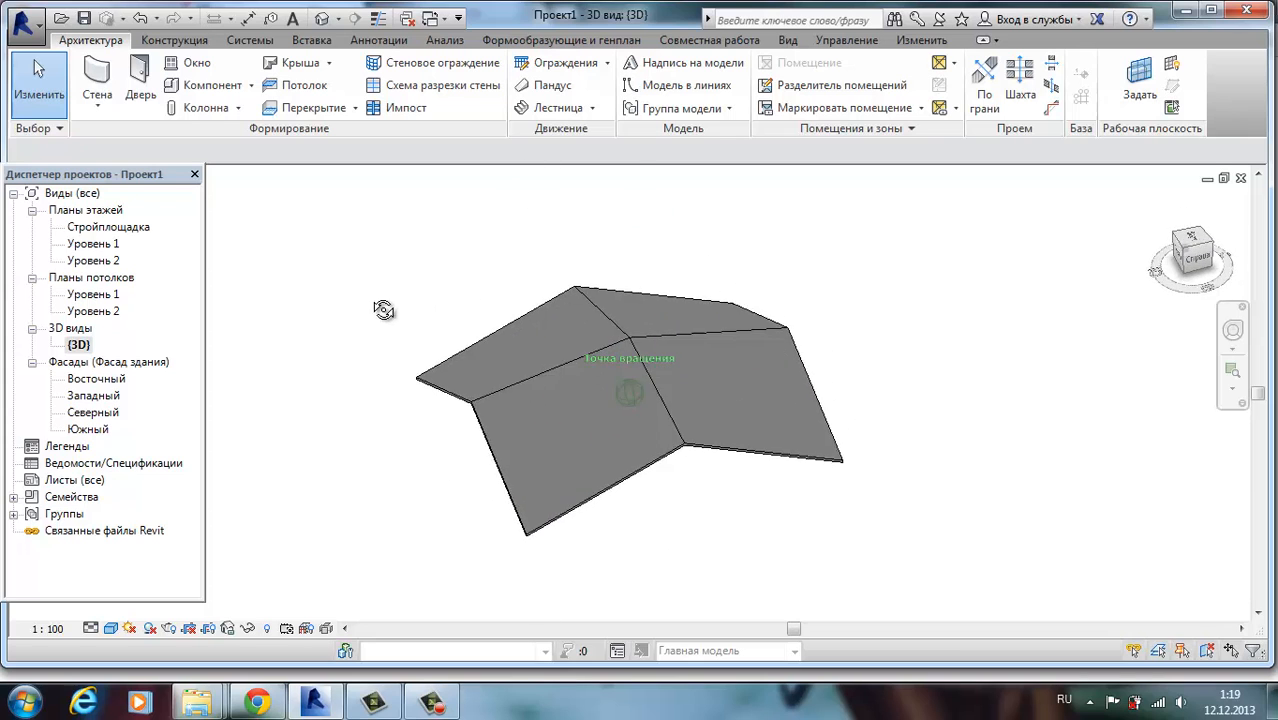
drag(384, 308, 454, 298)
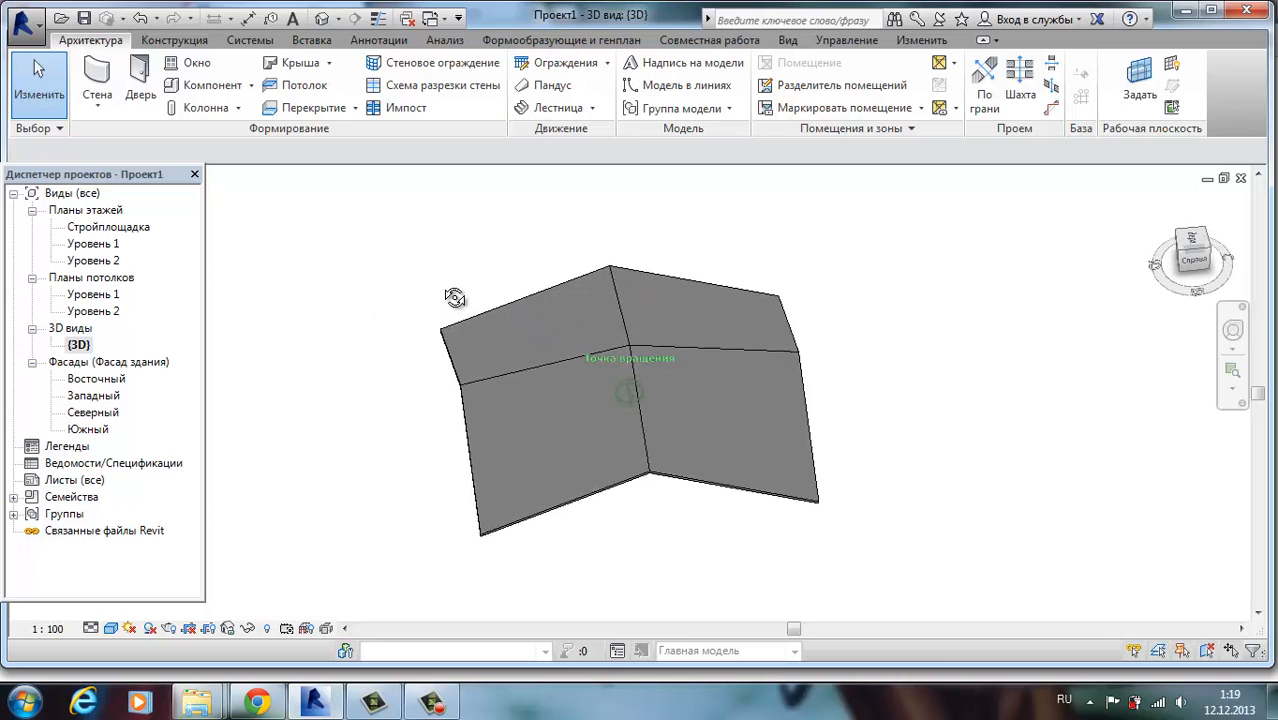